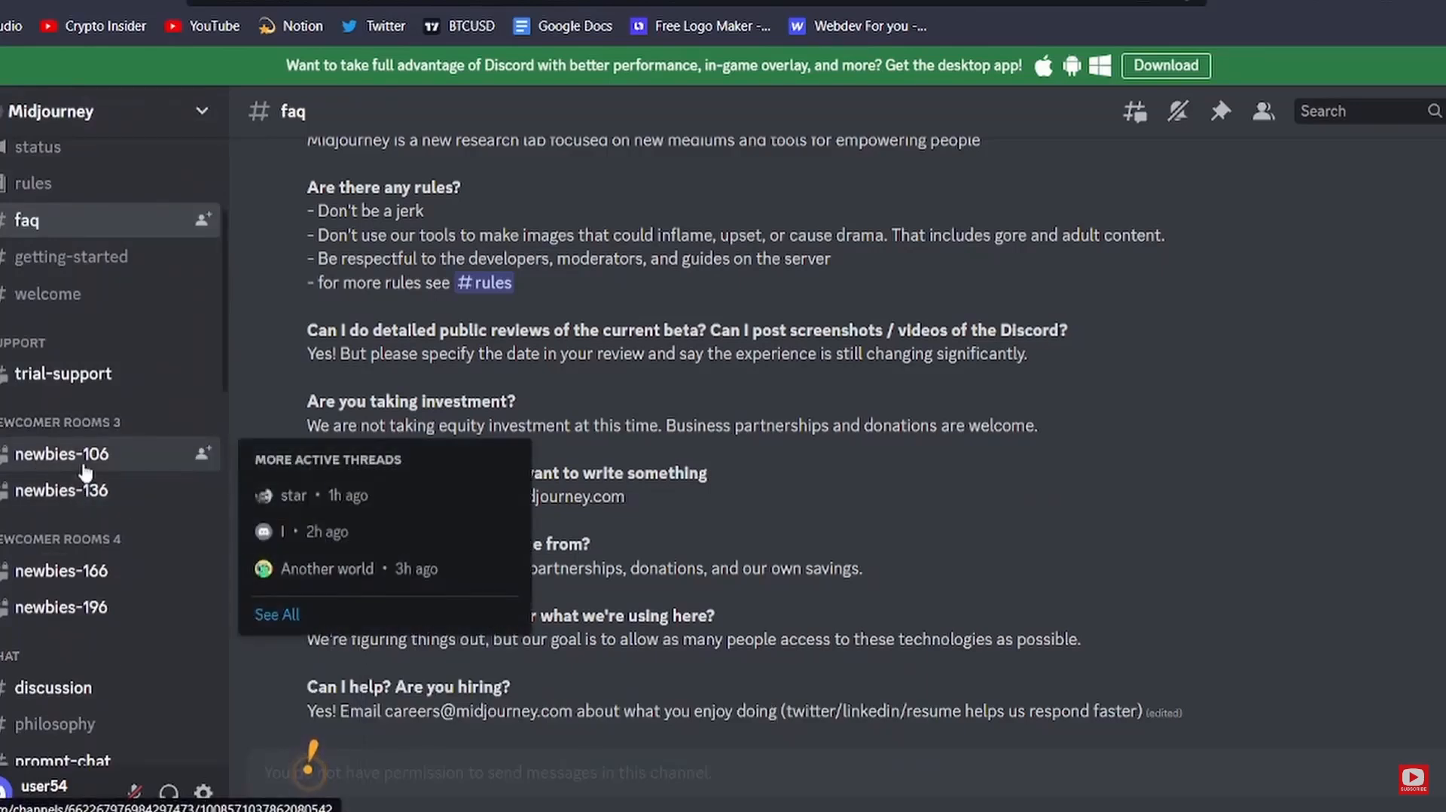
pyautogui.moveTo(104, 469)
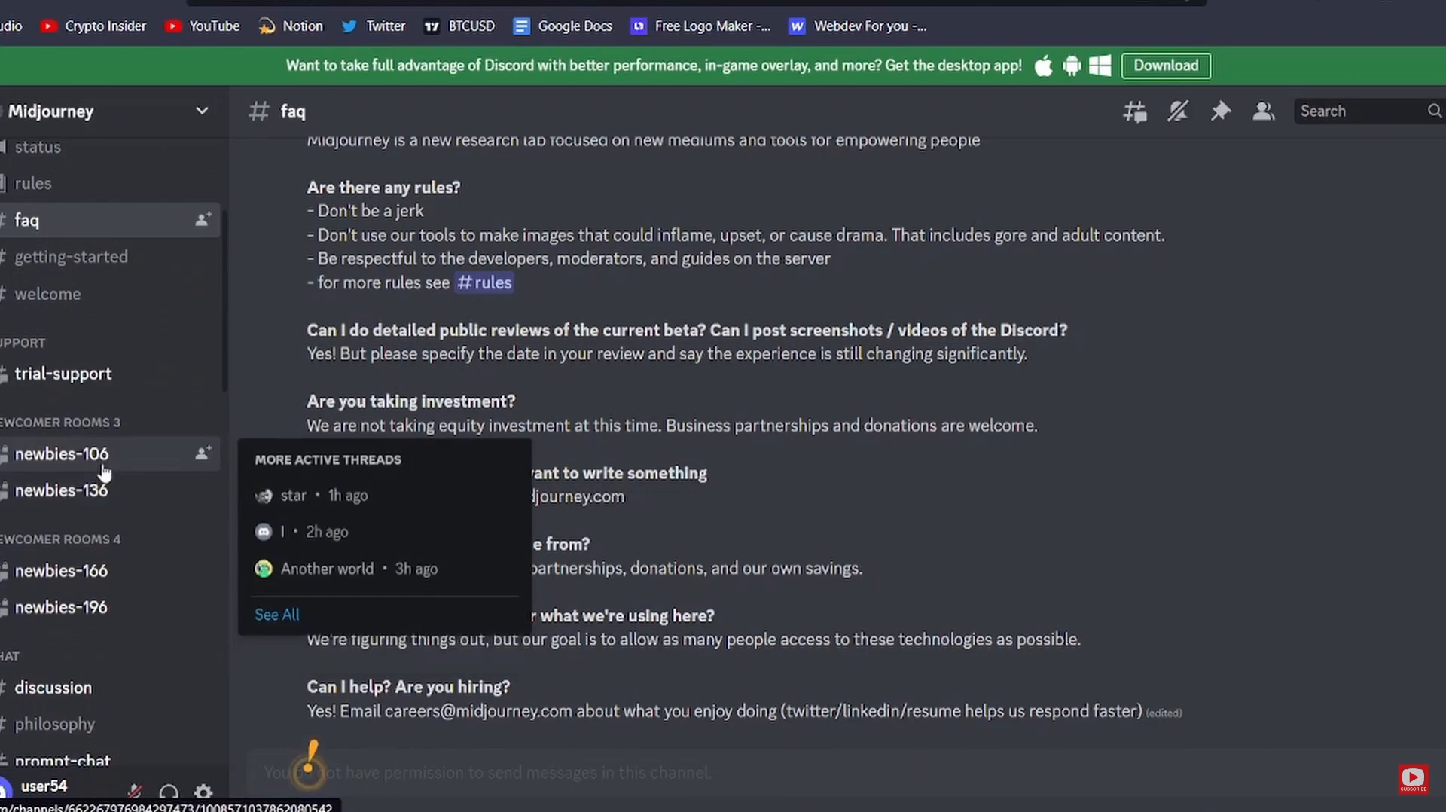
# Follow the discord.com/invite/midjourney link, landing on Discord's app-launched page
pyautogui.click(62, 453)
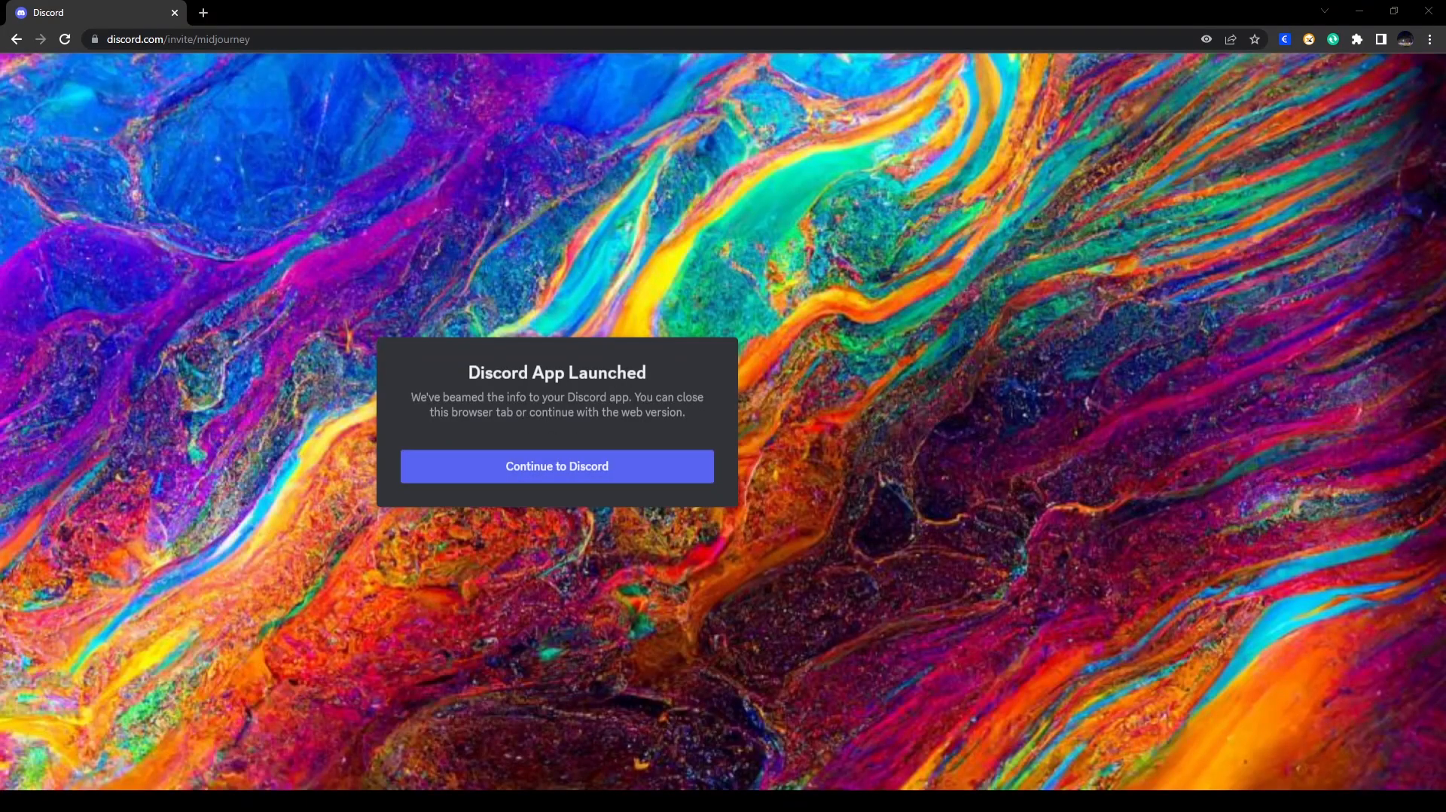
# Continue to Discord's web version, arriving in the Midjourney server's faq channel
pyautogui.click(556, 465)
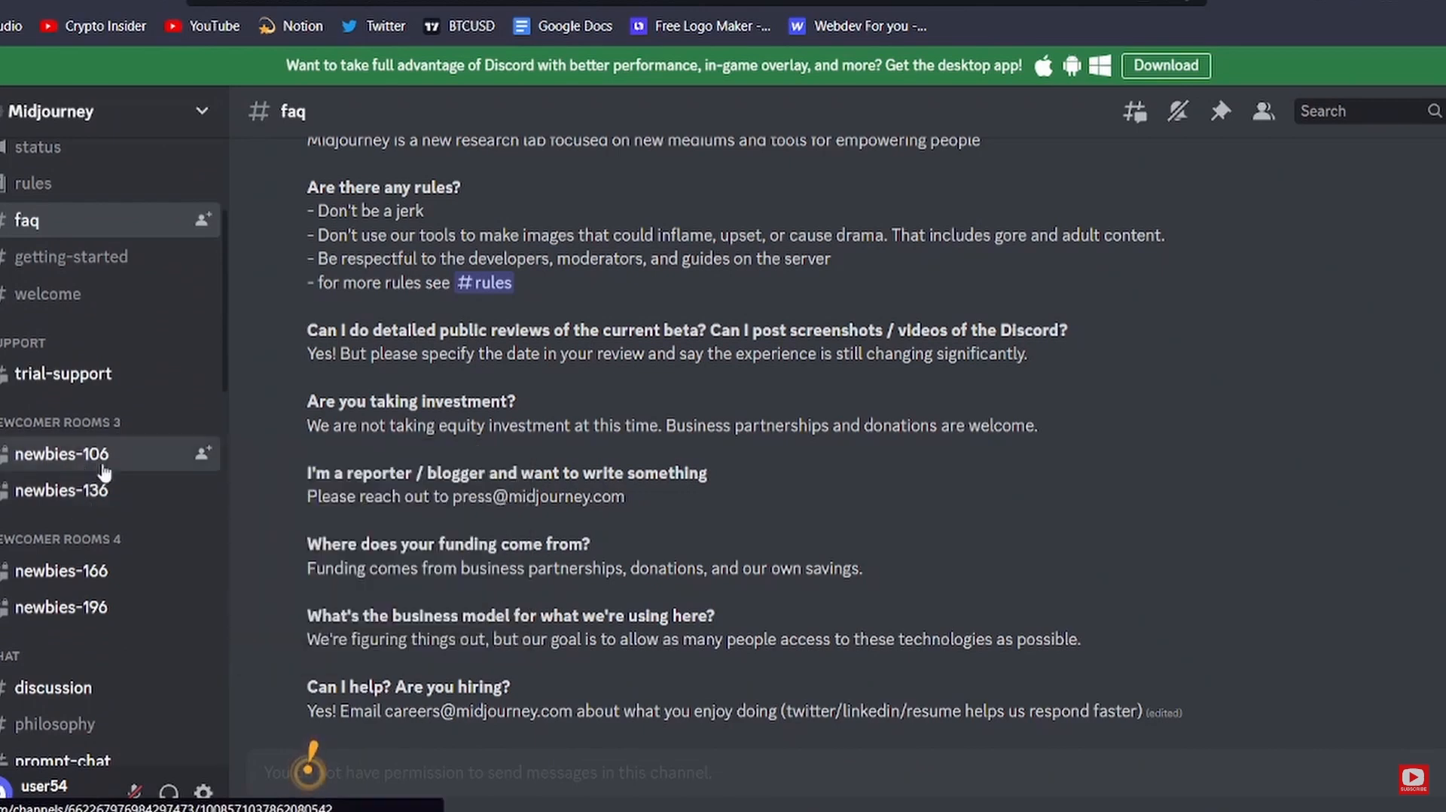
# Enter newbies-106 and submit the /imagine prompt for a six-winged archangel in purple and blue neon armor
pyautogui.click(62, 453)
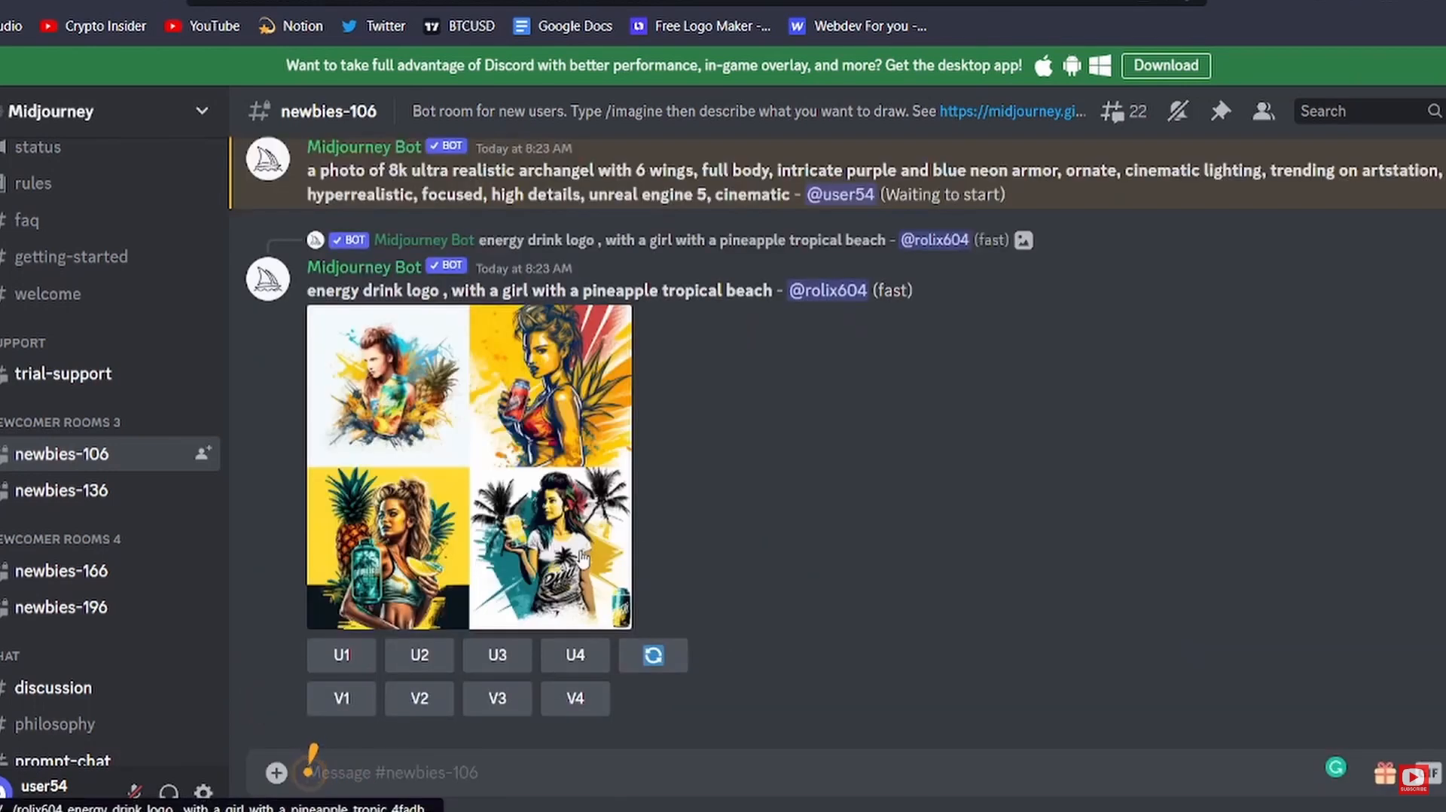
pyautogui.scroll(-3)
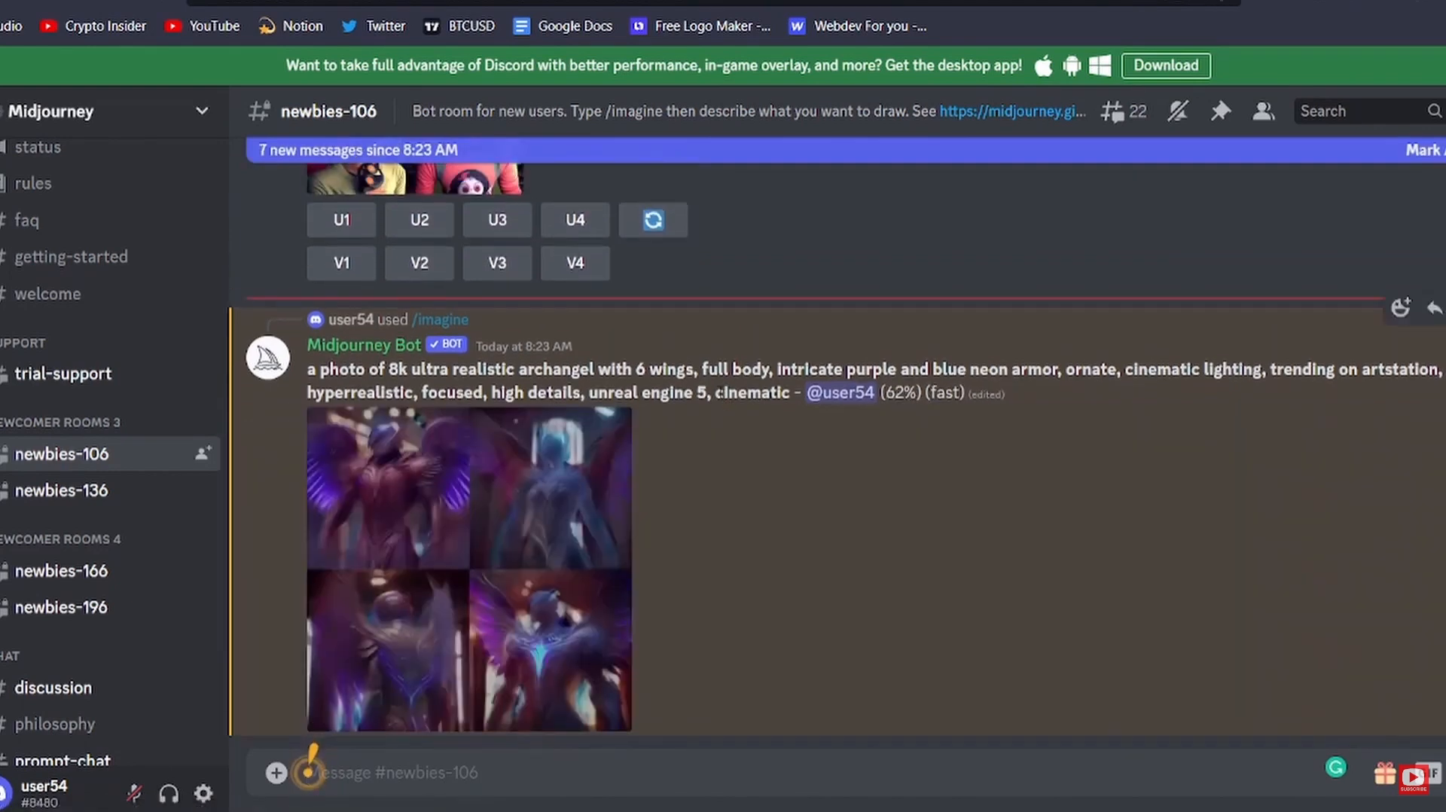
# Upscale one archangel image from the finished grid and view it full-size
pyautogui.scroll(-3)
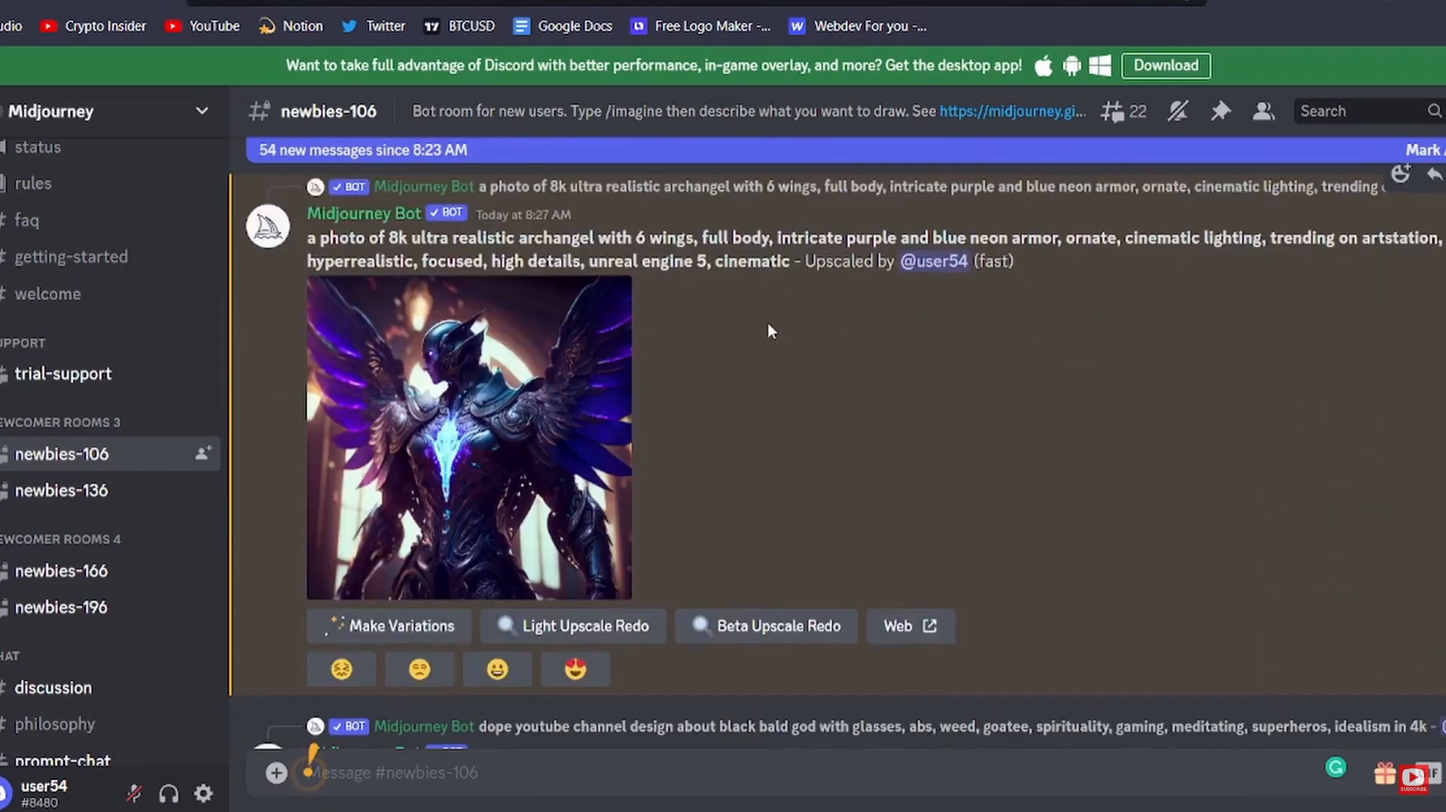
pyautogui.click(469, 438)
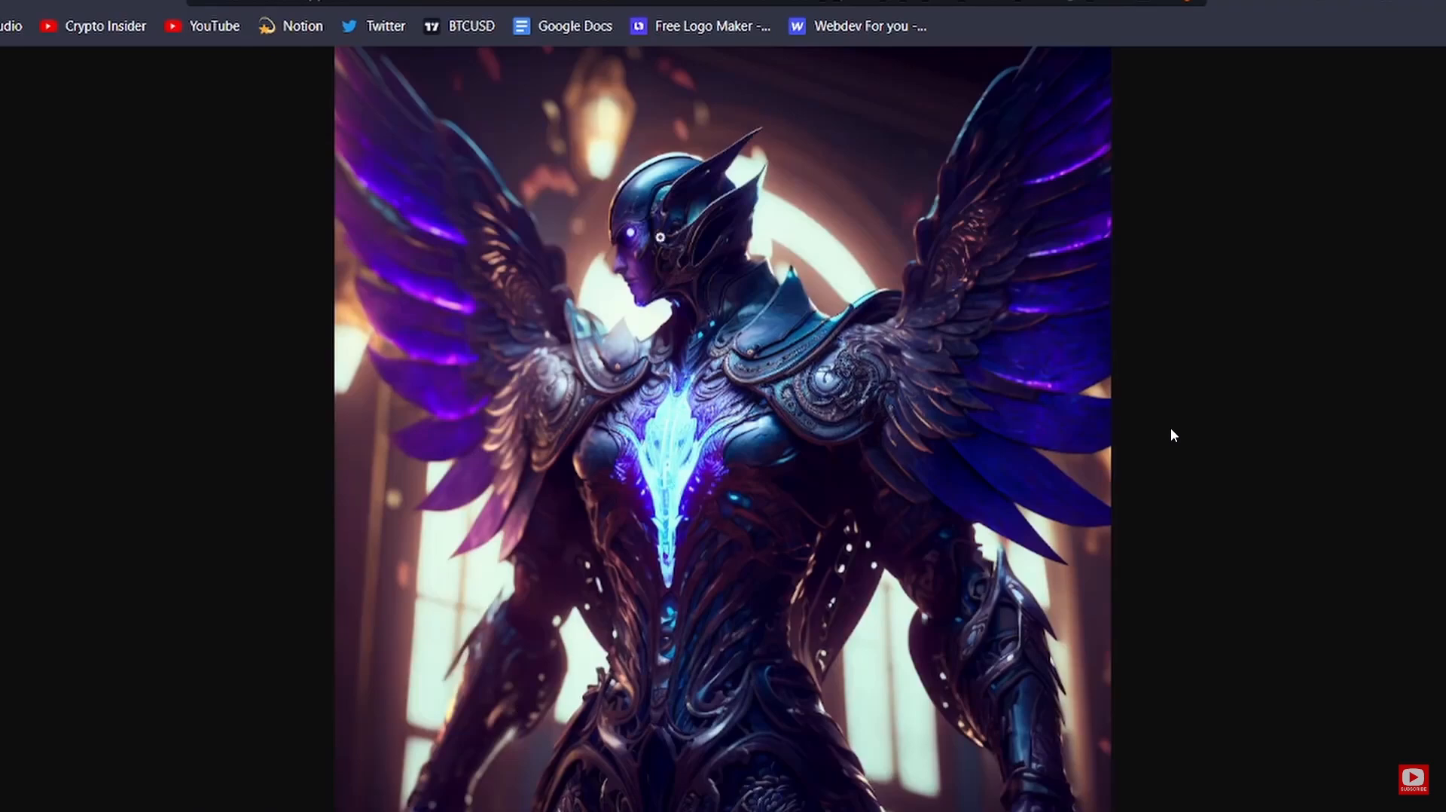
# Save a copy of the full-size archangel image and return to the newbies channel chat
pyautogui.rightClick(665, 259)
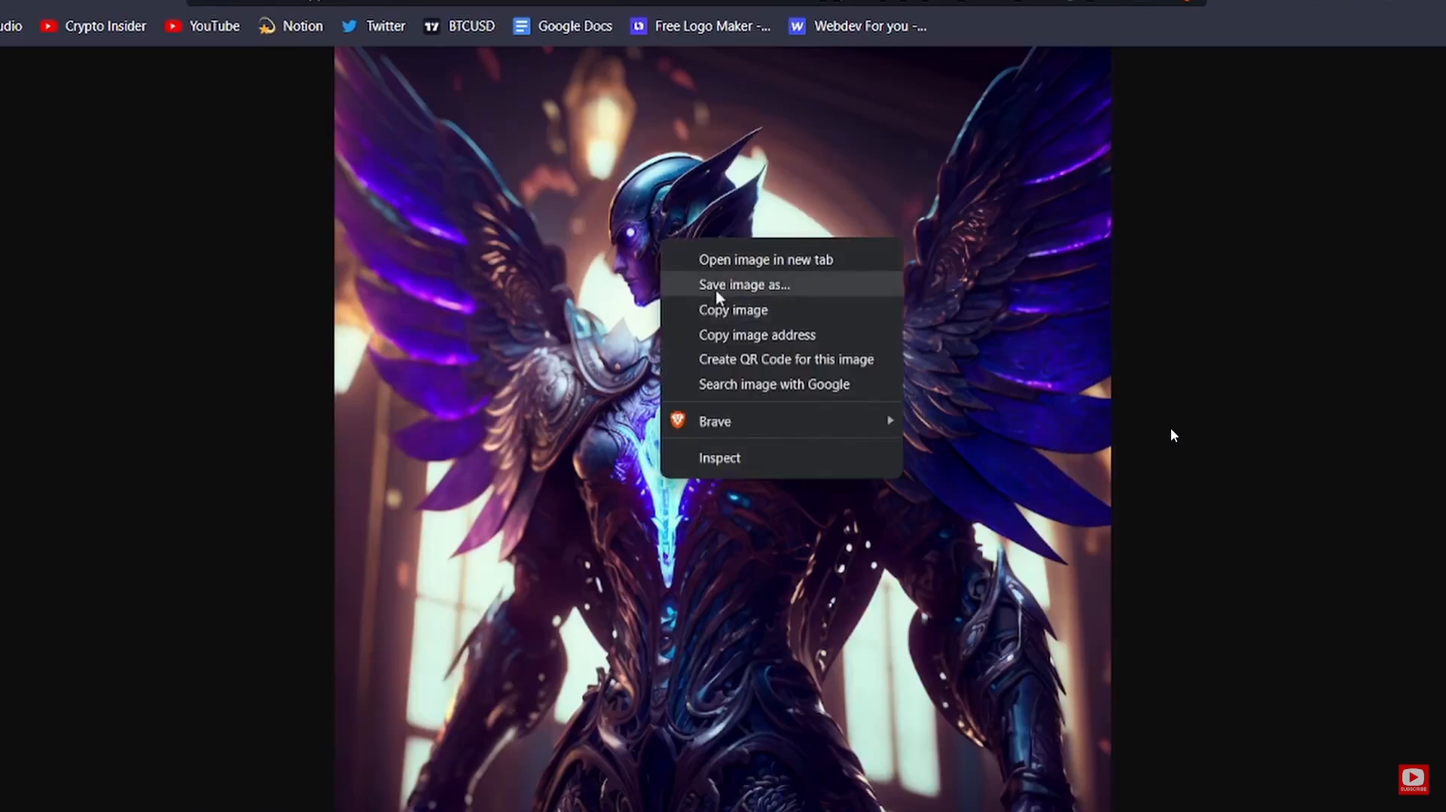
pyautogui.click(743, 285)
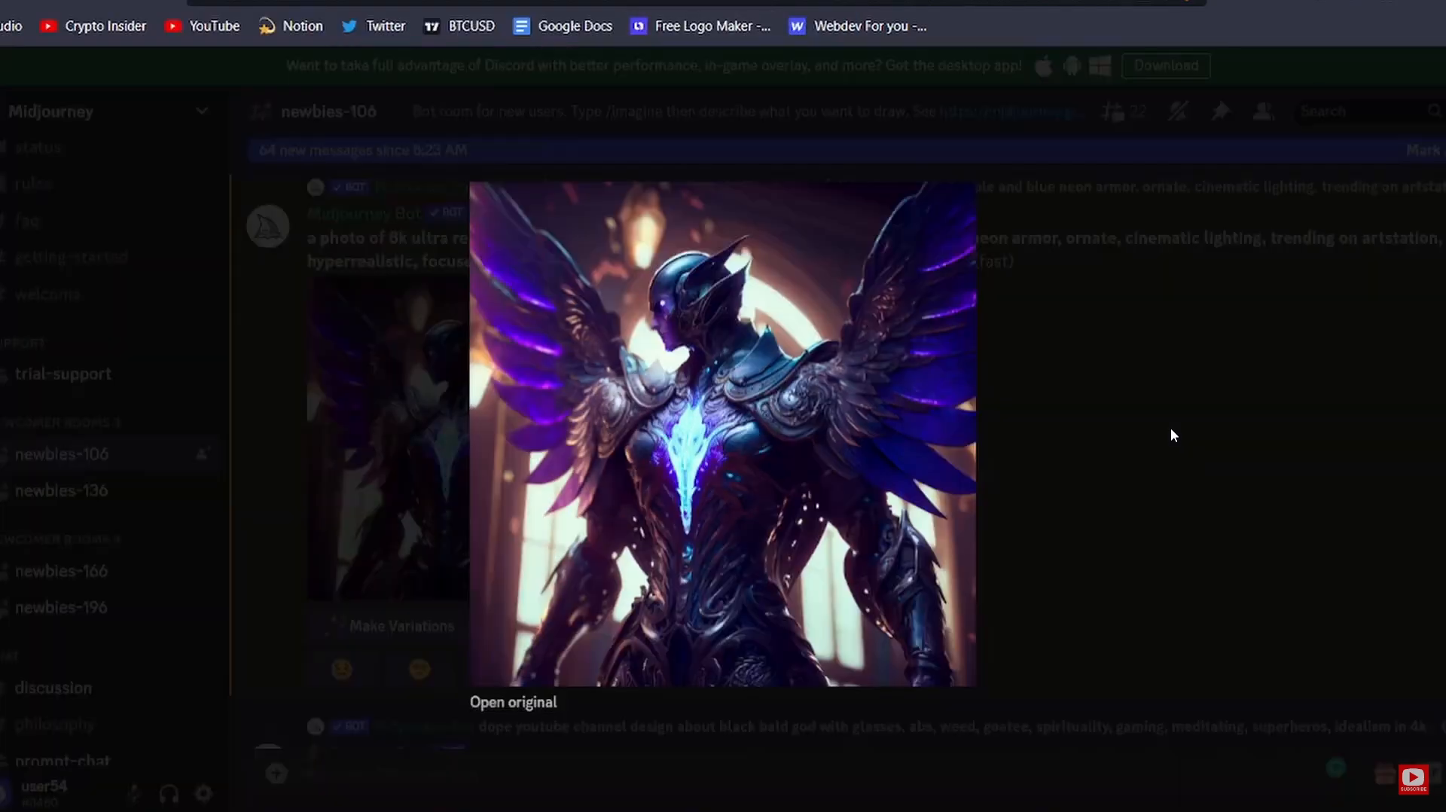
pyautogui.click(1173, 434)
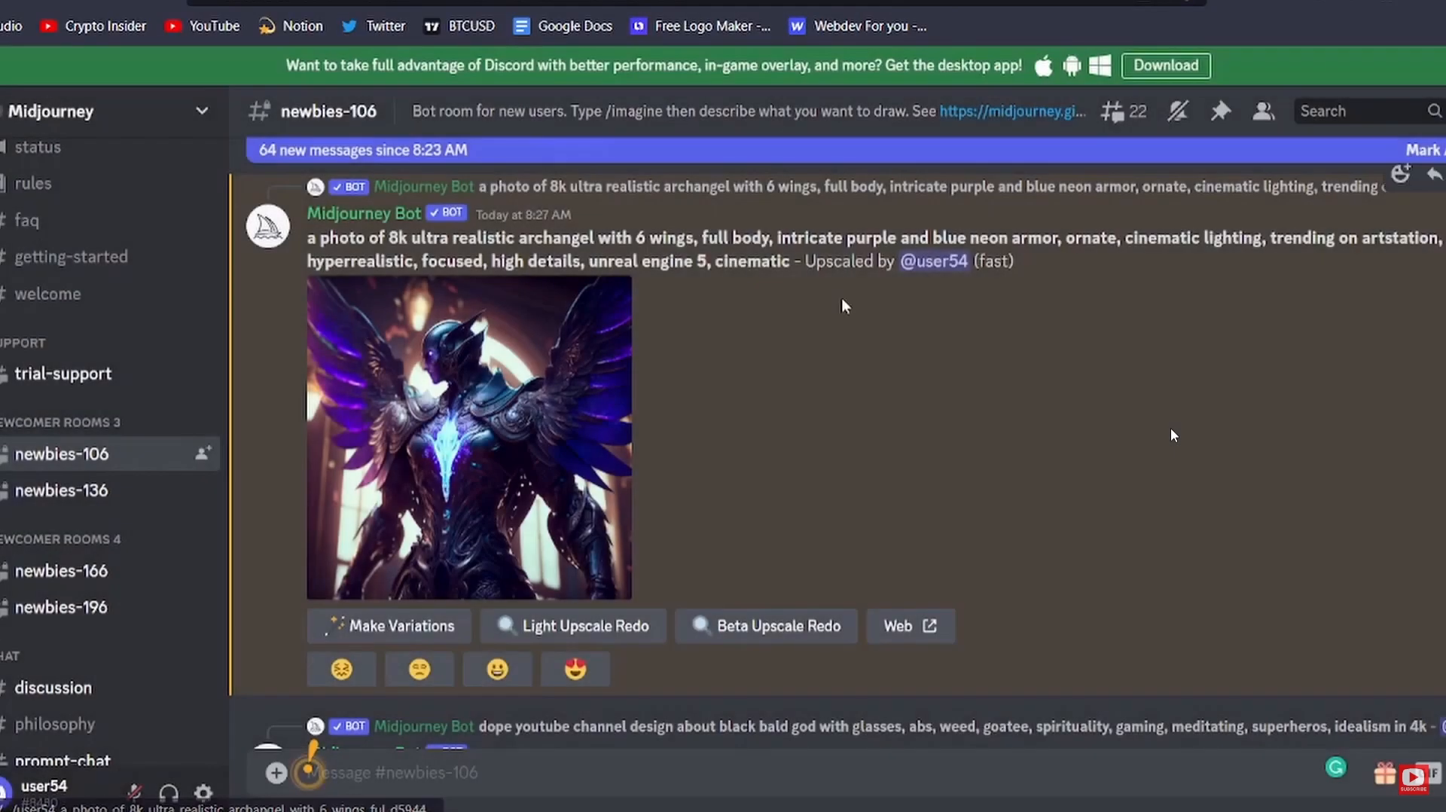
pyautogui.scroll(-3)
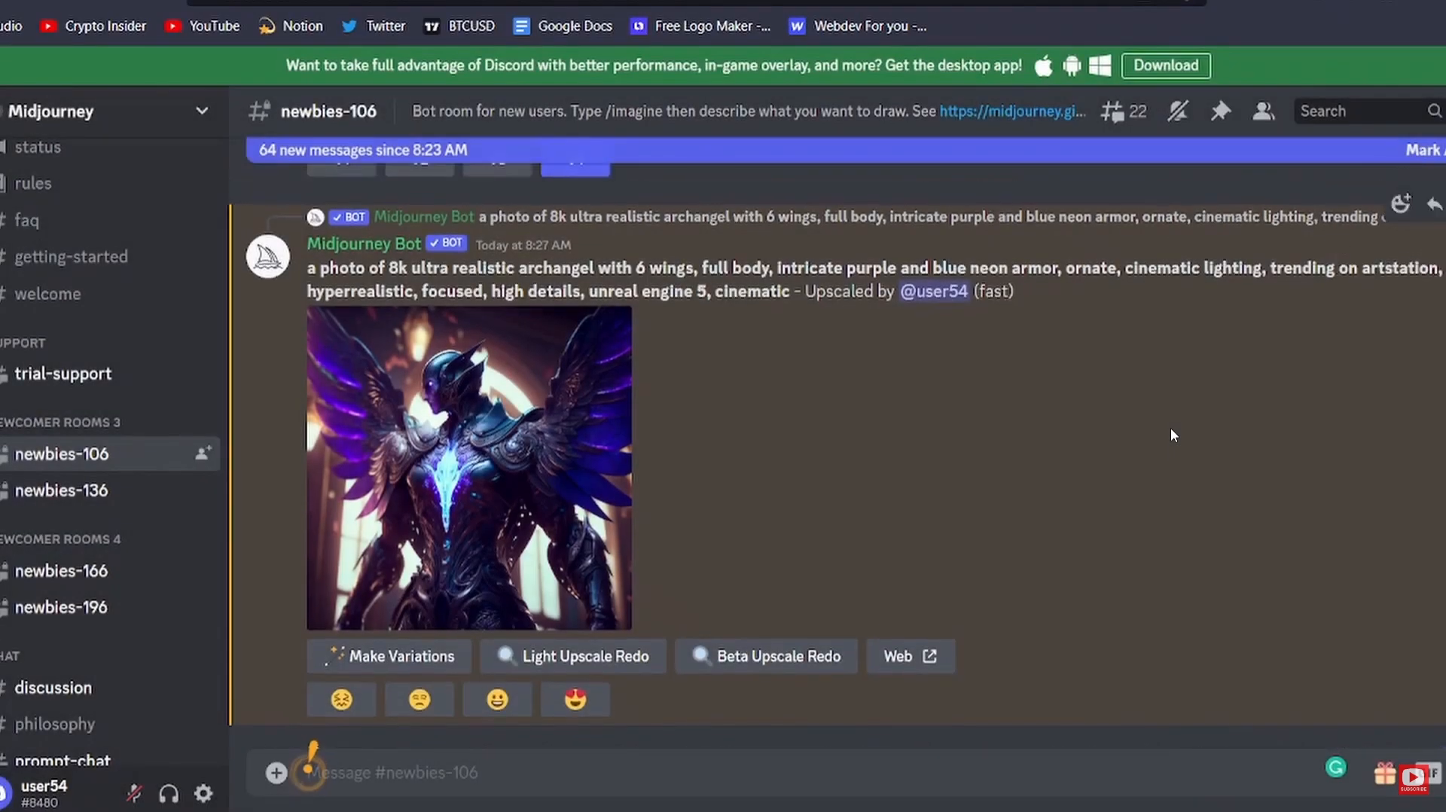